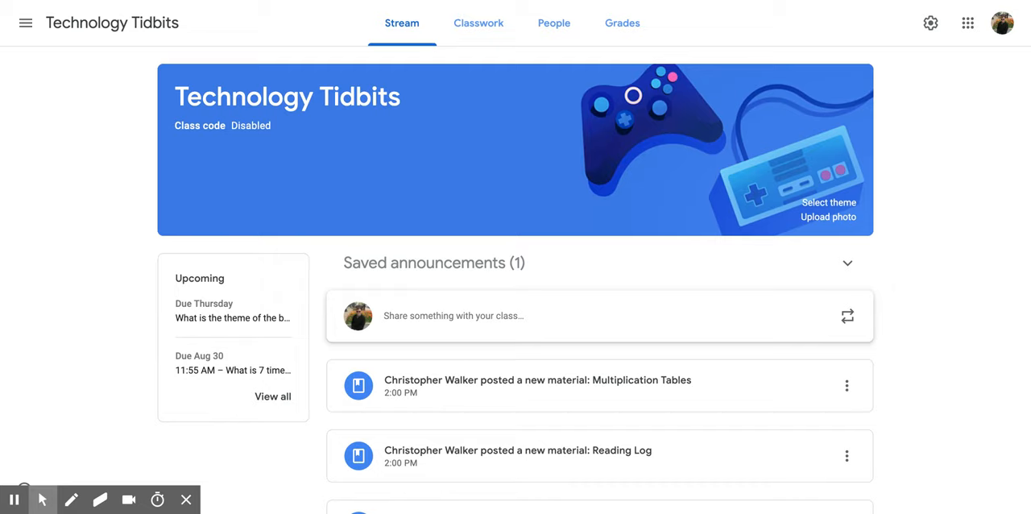
{"action": "mouse_move", "coordinate": [541, 183]}
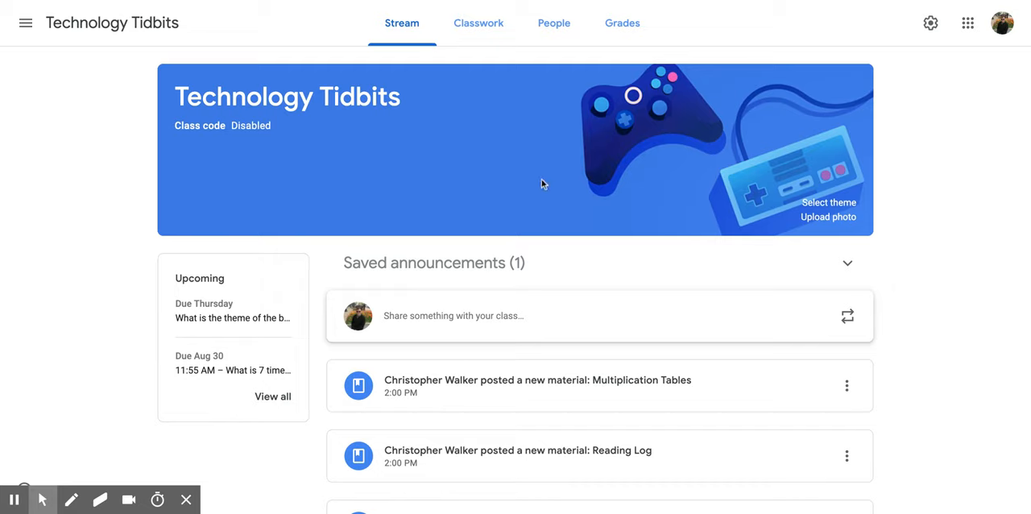
{"action": "mouse_move", "coordinate": [479, 22]}
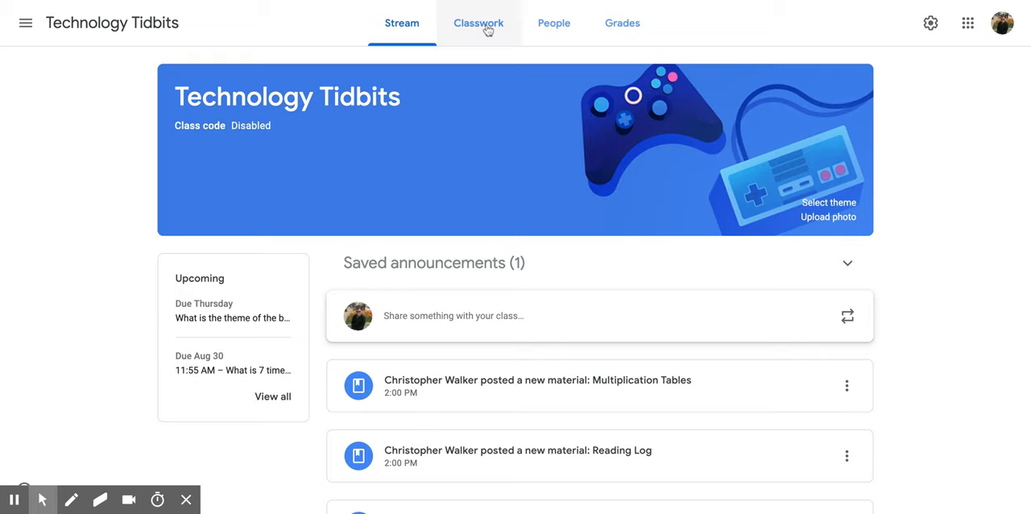
Step: Switch to the Classwork page of the Technology Tidbits class
{"action": "left_click", "coordinate": [478, 23]}
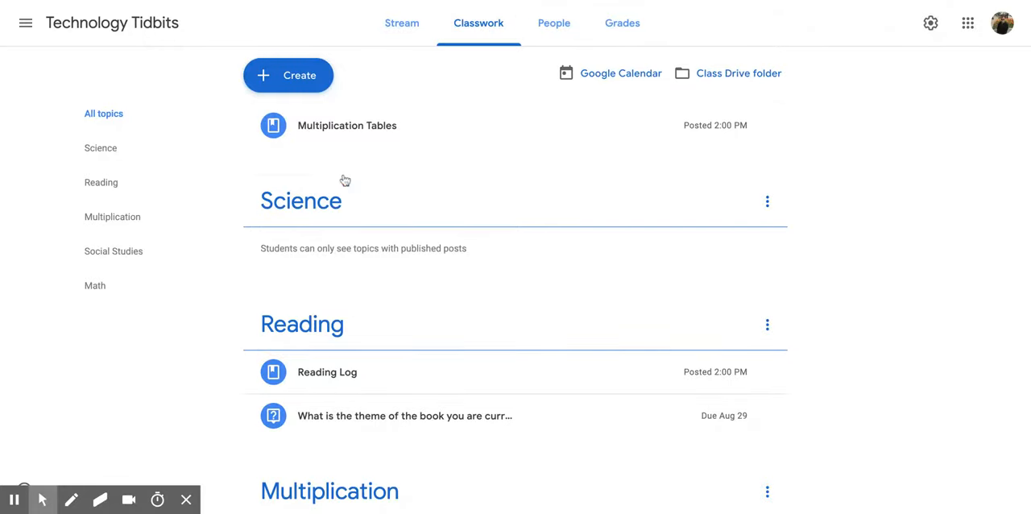
{"action": "mouse_move", "coordinate": [336, 146]}
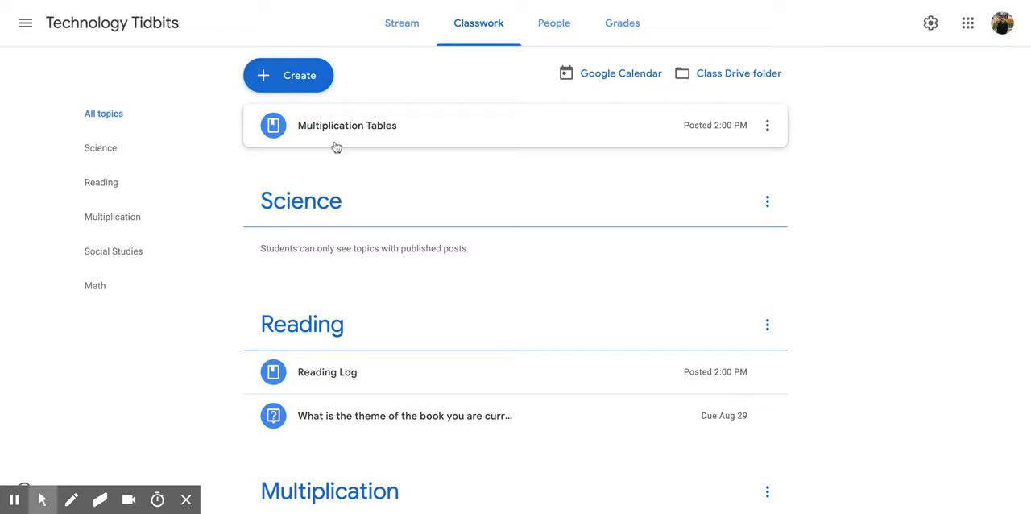
{"action": "mouse_move", "coordinate": [336, 175]}
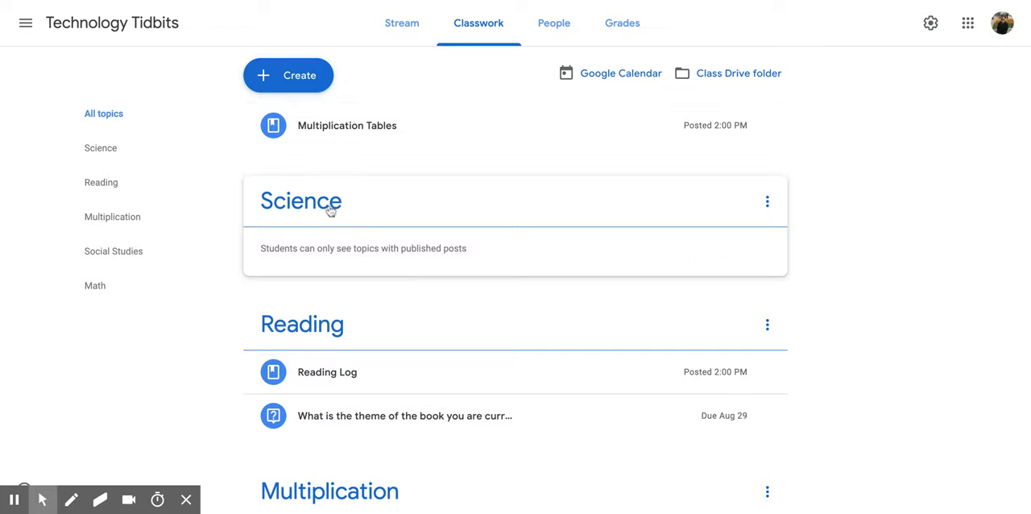
{"action": "mouse_move", "coordinate": [365, 211]}
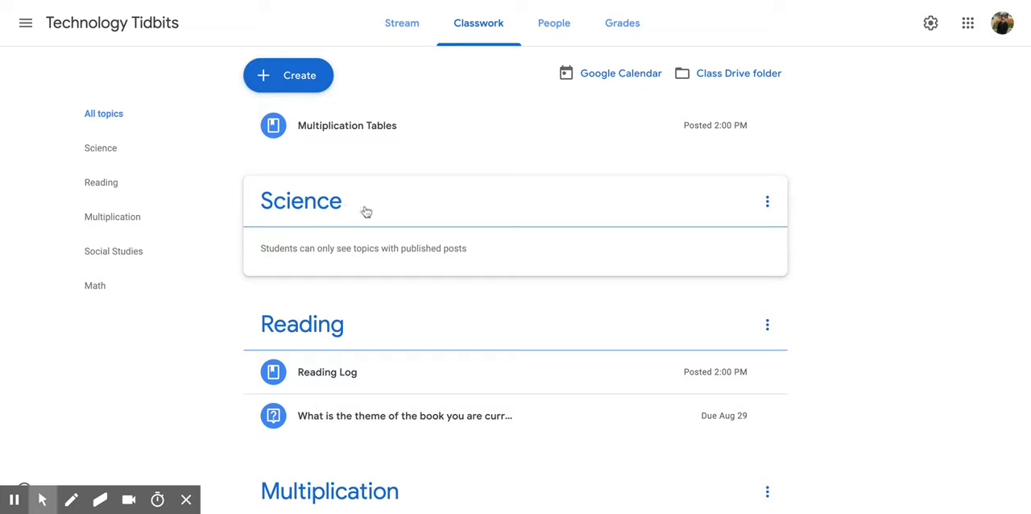
{"action": "mouse_move", "coordinate": [767, 201]}
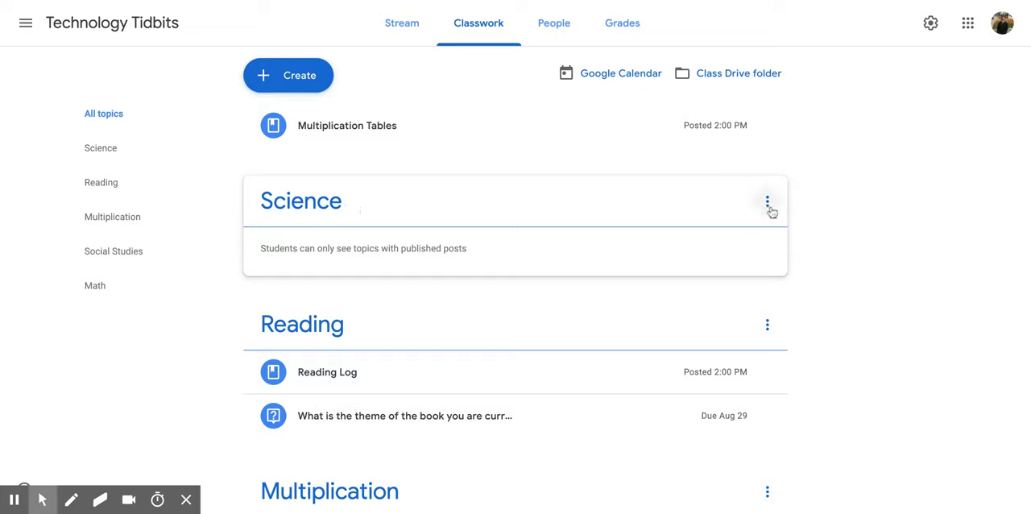
Step: Copy the Science topic's link from its options menu
{"action": "left_click", "coordinate": [766, 200]}
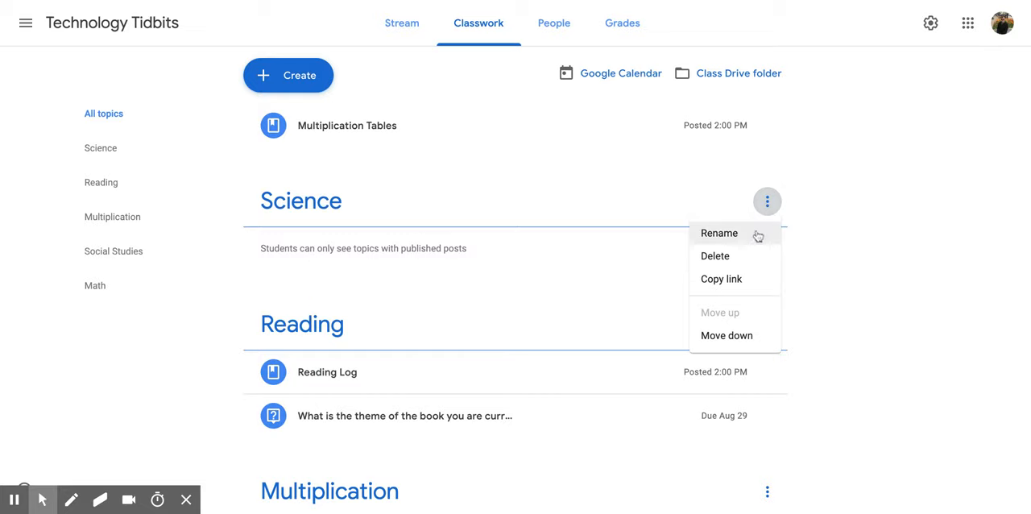
{"action": "mouse_move", "coordinate": [749, 246]}
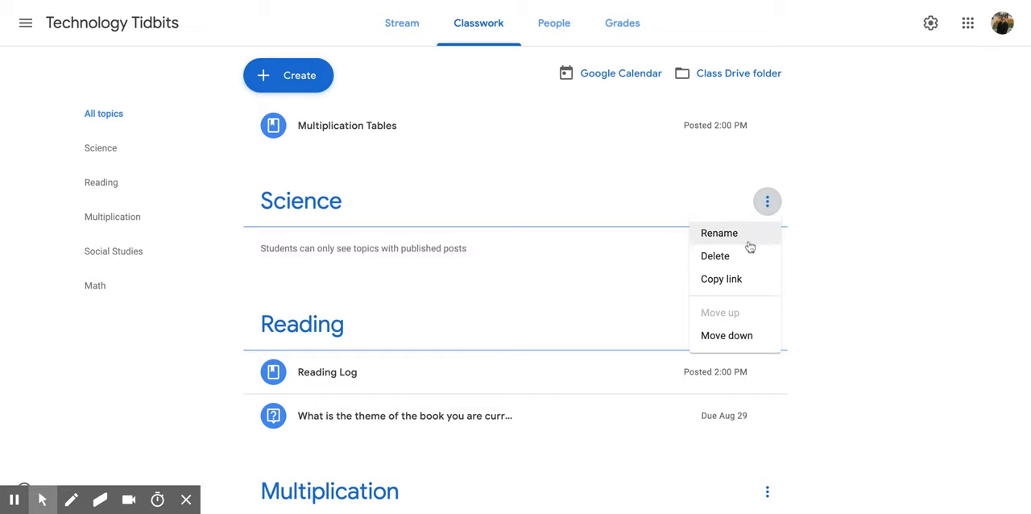
{"action": "mouse_move", "coordinate": [747, 274]}
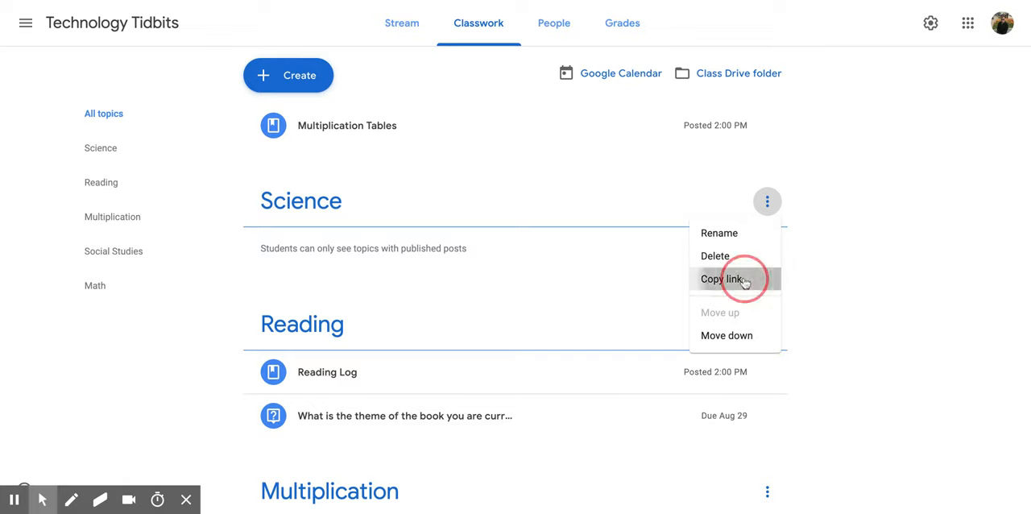
{"action": "left_click", "coordinate": [720, 279]}
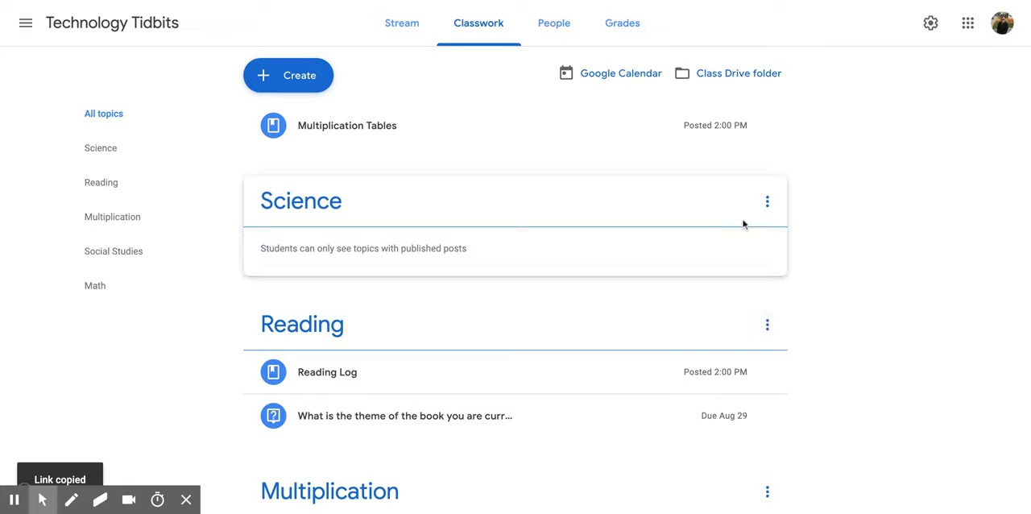
{"action": "mouse_move", "coordinate": [592, 220]}
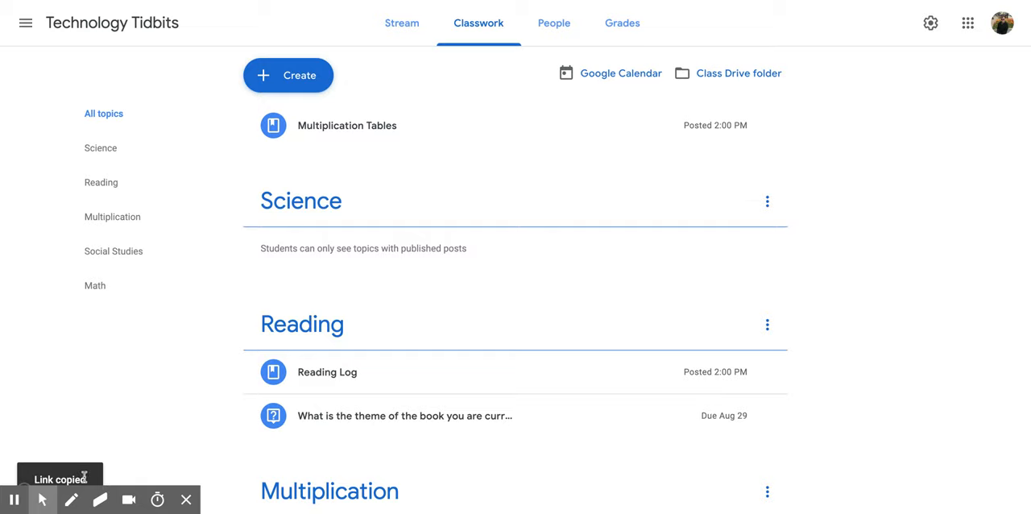
{"action": "mouse_move", "coordinate": [97, 477]}
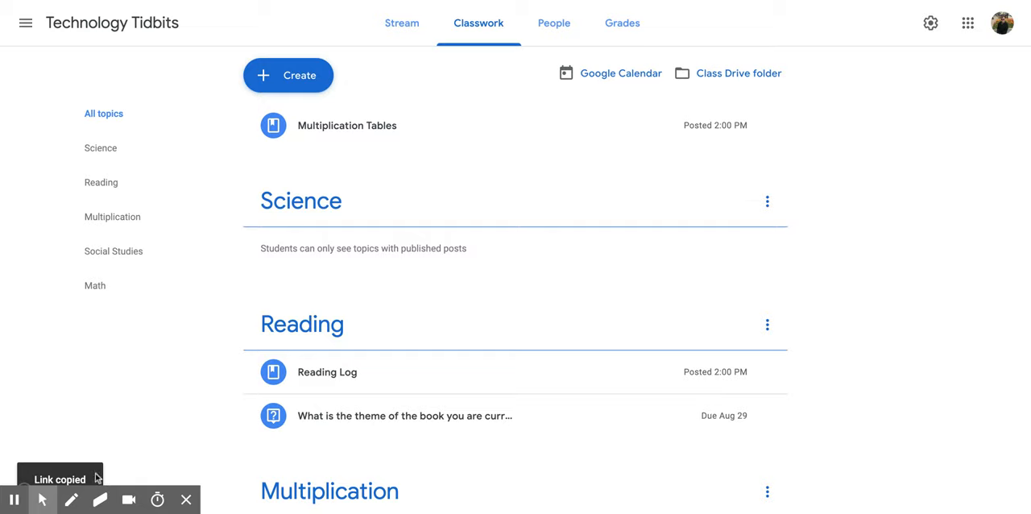
{"action": "mouse_move", "coordinate": [795, 217]}
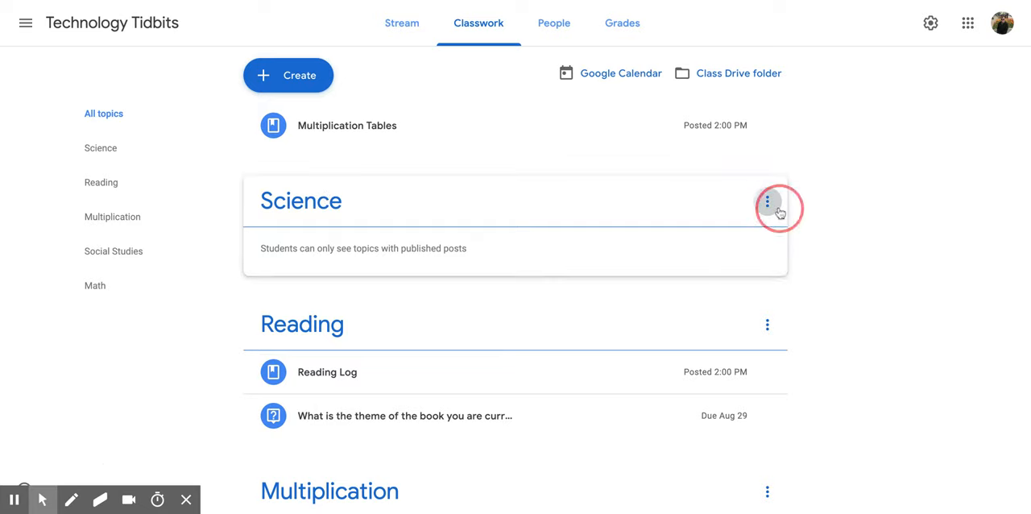
{"action": "left_click", "coordinate": [767, 201]}
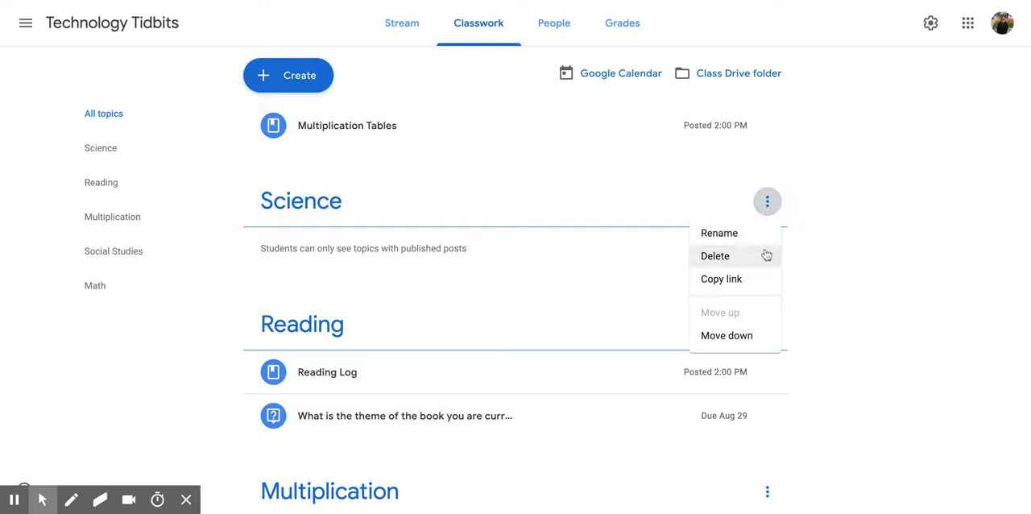
{"action": "mouse_move", "coordinate": [726, 335]}
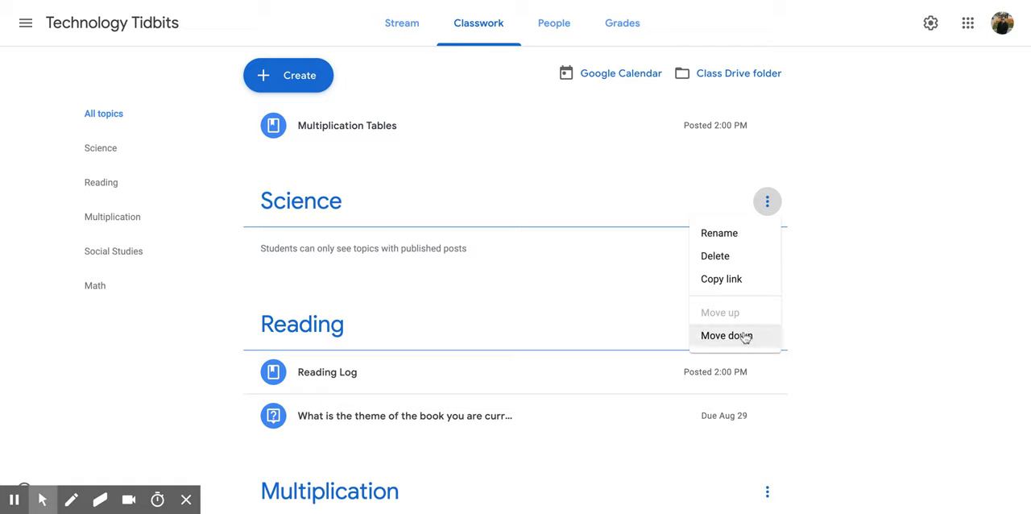
{"action": "mouse_move", "coordinate": [741, 321]}
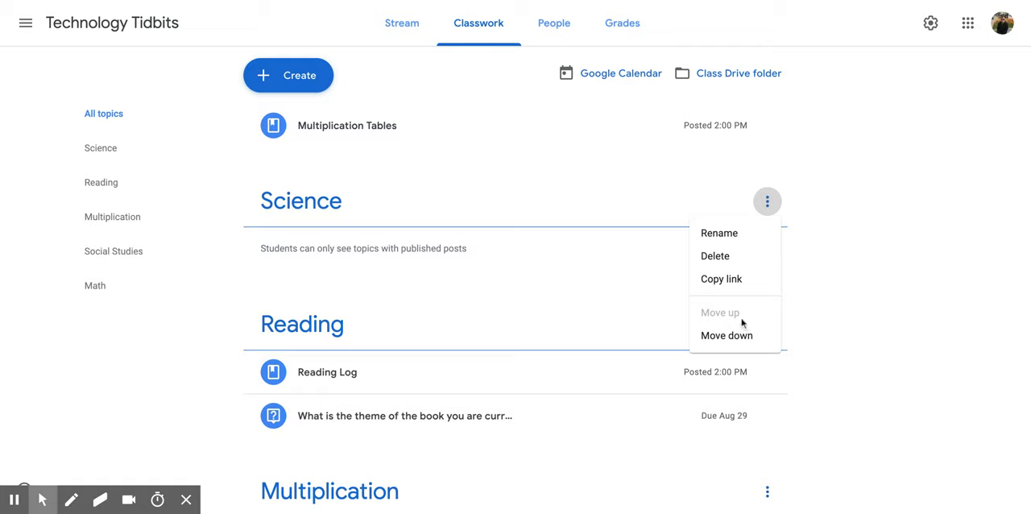
{"action": "mouse_move", "coordinate": [726, 335]}
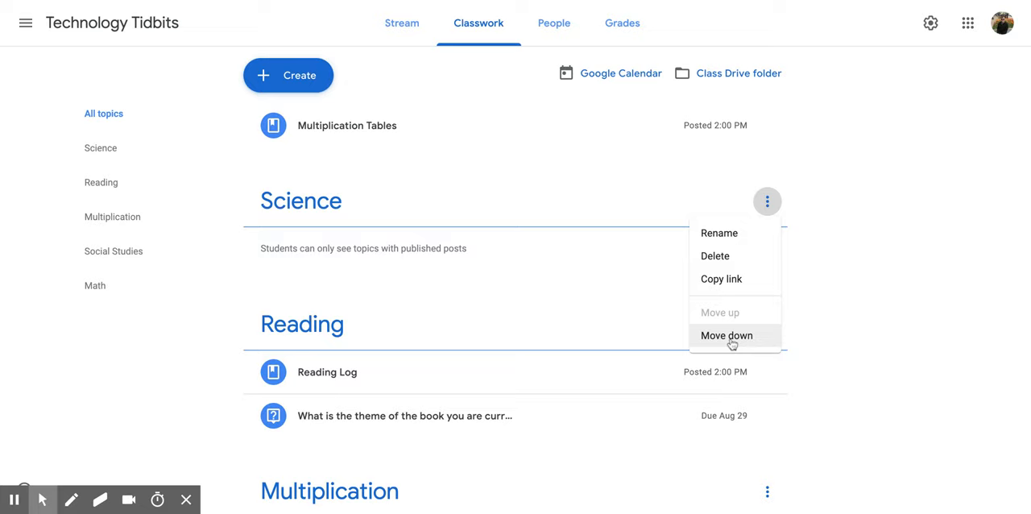
{"action": "left_click", "coordinate": [725, 335]}
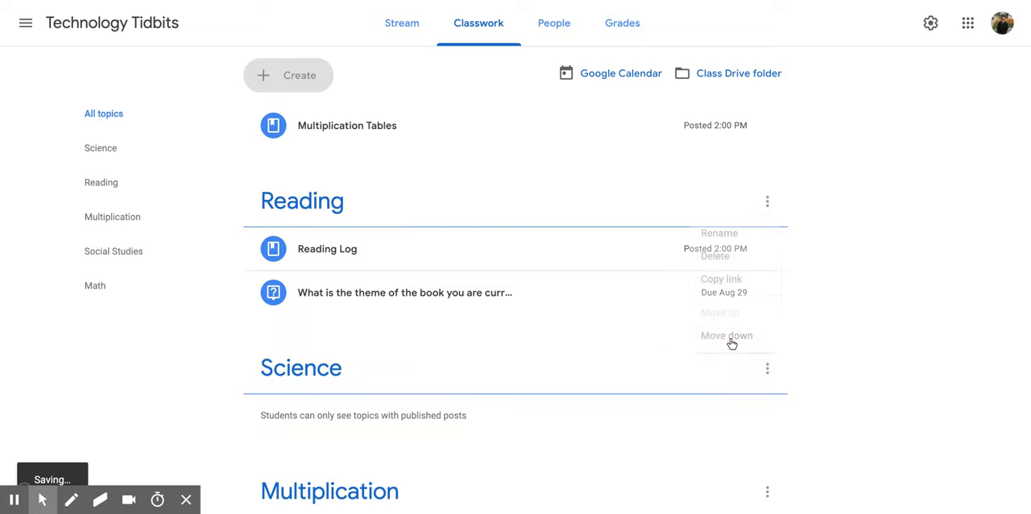
{"action": "left_click", "coordinate": [726, 335]}
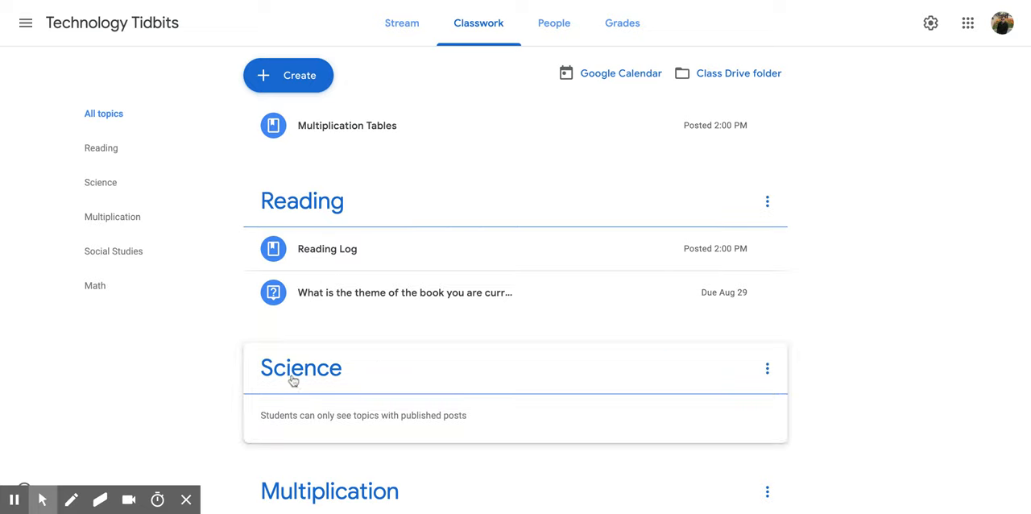
{"action": "left_click", "coordinate": [766, 368]}
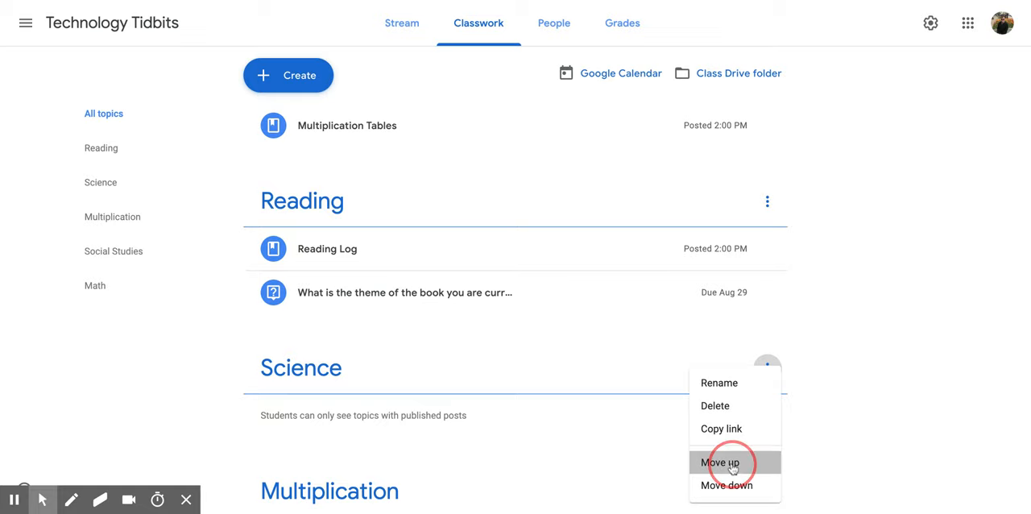
{"action": "left_click", "coordinate": [720, 462]}
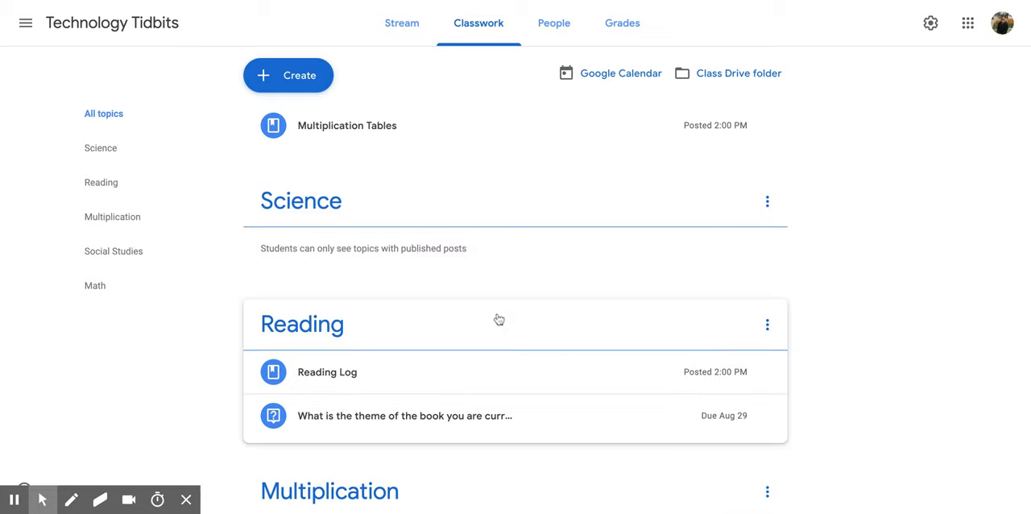
{"action": "left_click_drag", "start_coordinate": [301, 201], "coordinate": [286, 264]}
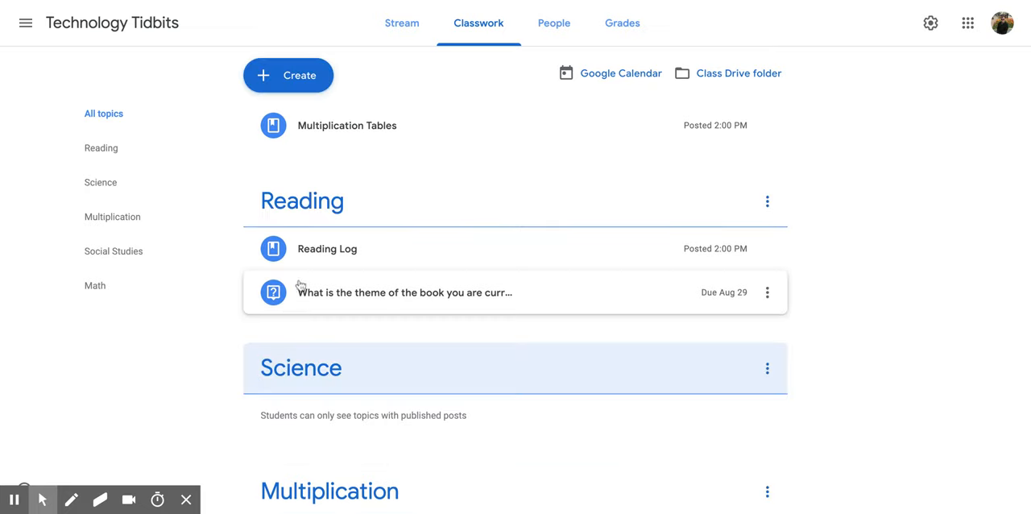
{"action": "mouse_move", "coordinate": [298, 290]}
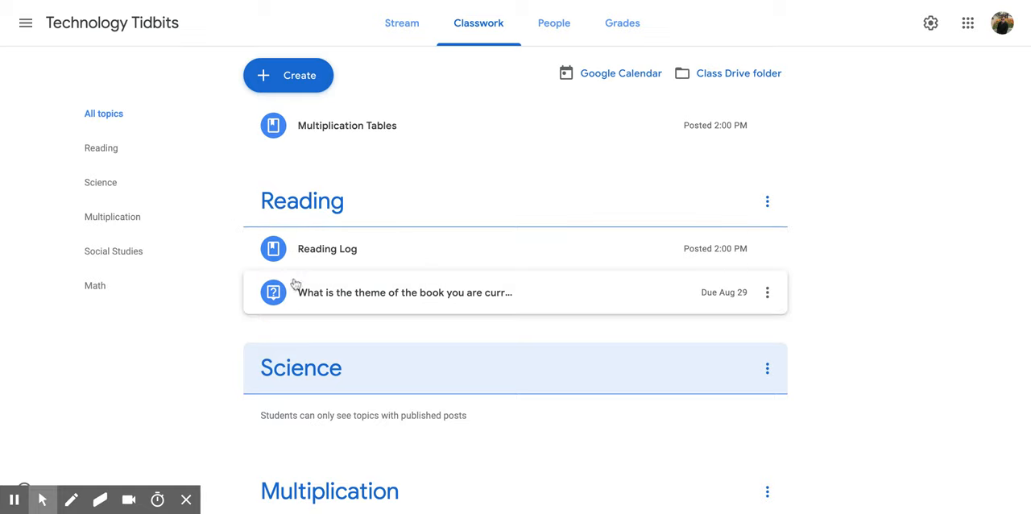
Step: Drag the Reading topic below Multiplication, giving the order Science, Multiplication, Reading
{"action": "left_click", "coordinate": [302, 201]}
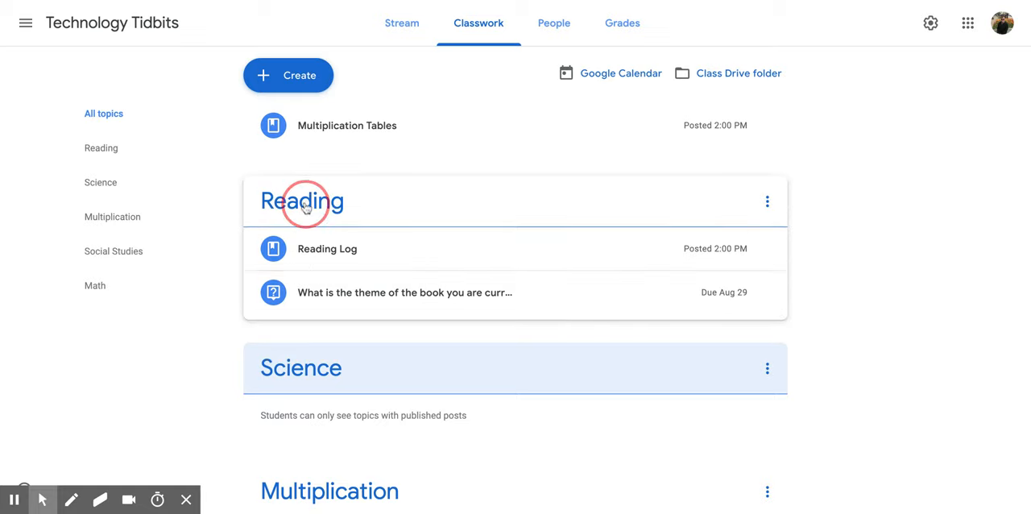
{"action": "left_click_drag", "start_coordinate": [302, 201], "coordinate": [306, 384]}
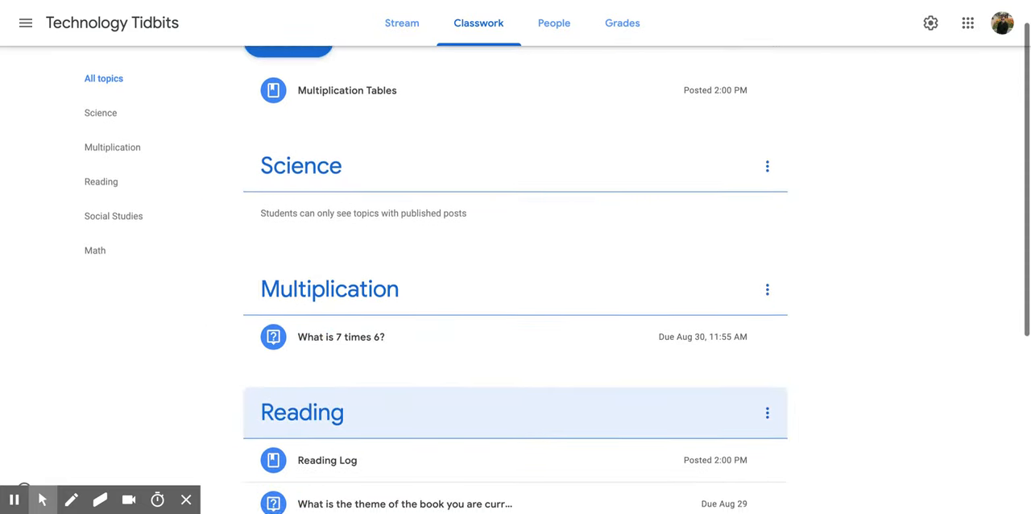
Step: Scroll through the Reading topic to view the theme question and Reading Log
{"action": "scroll", "scroll_direction": "down", "scroll_amount": 3}
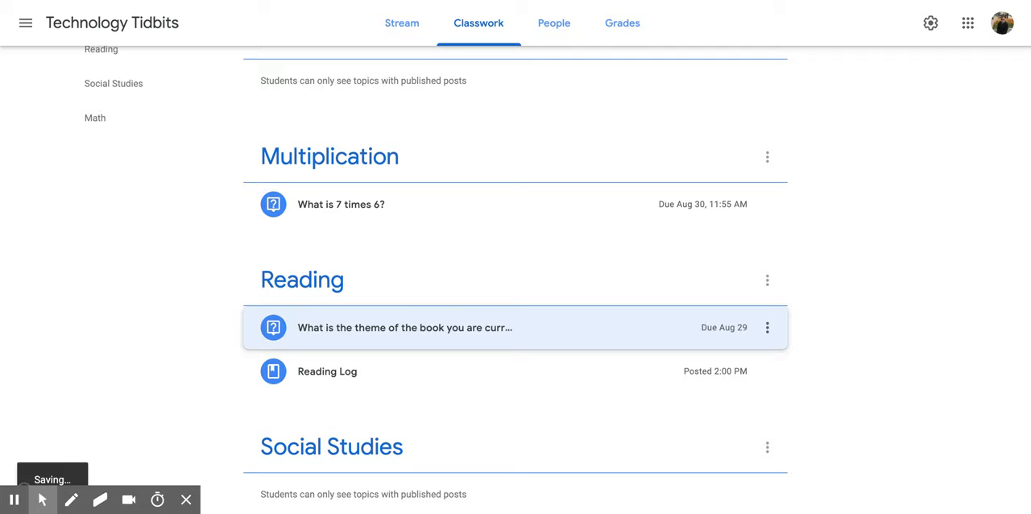
{"action": "scroll", "scroll_direction": "up", "scroll_amount": 3}
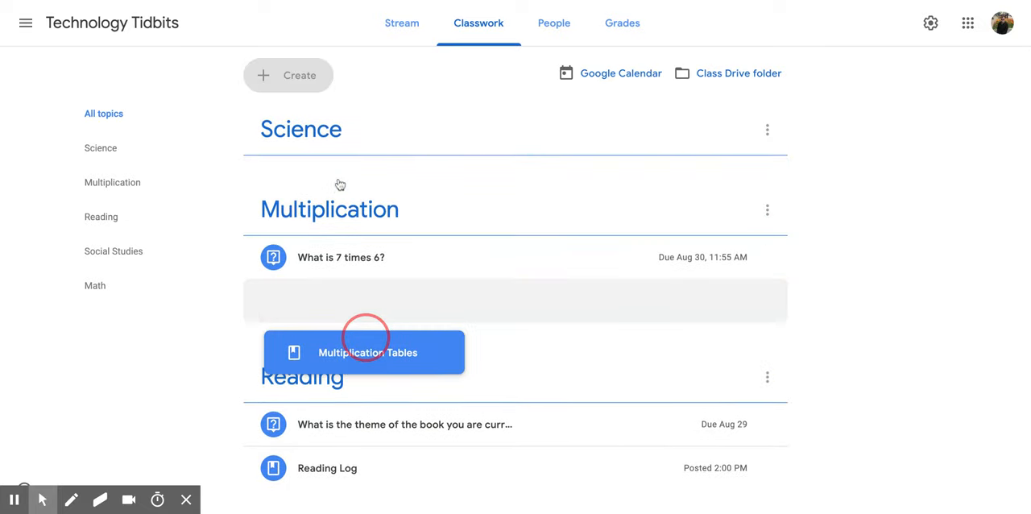
Step: Drag Multiplication Tables into the Multiplication topic above 'What is 7 times 6?'
{"action": "left_click_drag", "start_coordinate": [363, 352], "coordinate": [362, 299]}
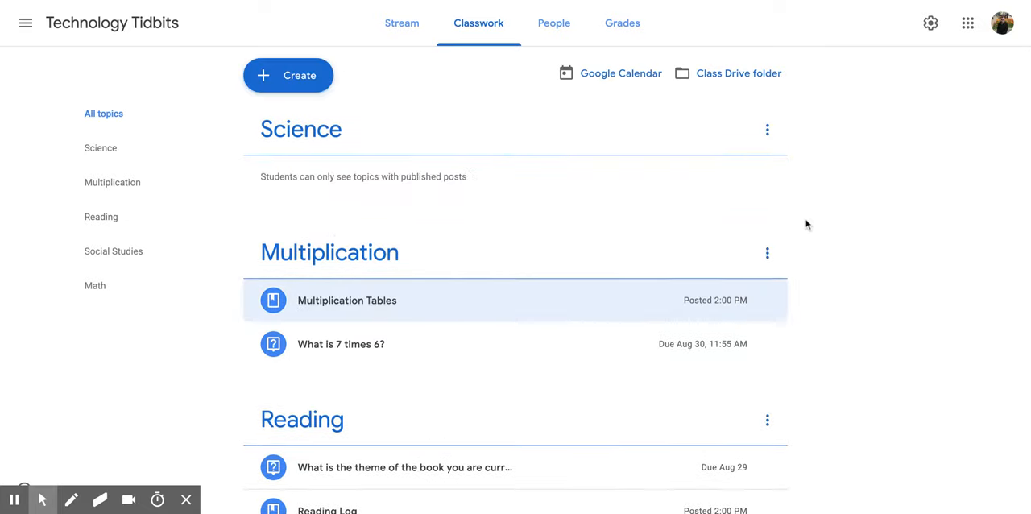
{"action": "mouse_move", "coordinate": [811, 227]}
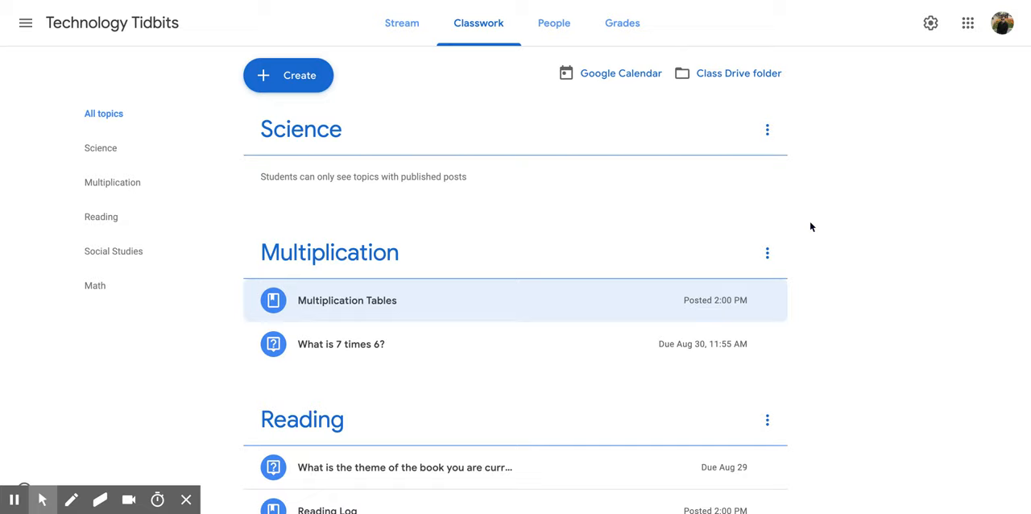
{"action": "mouse_move", "coordinate": [712, 7]}
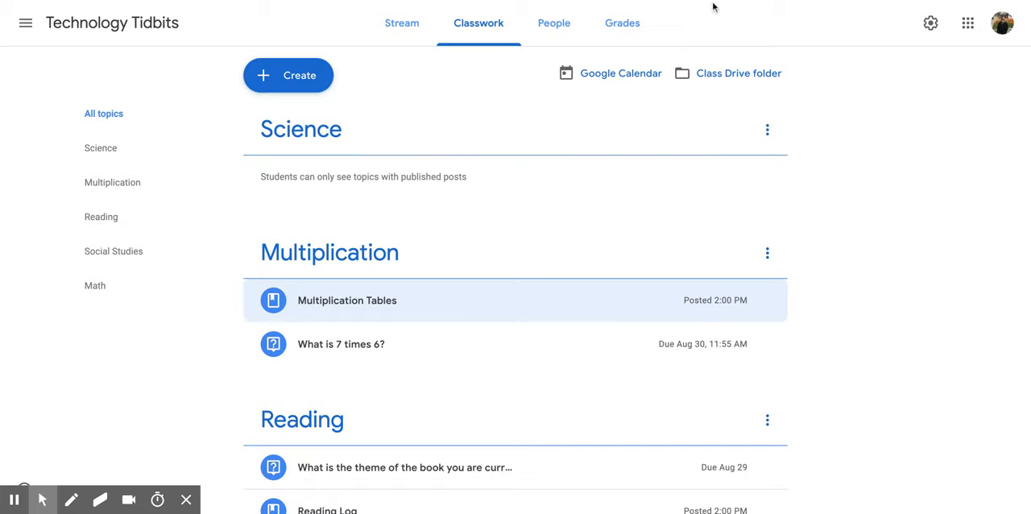